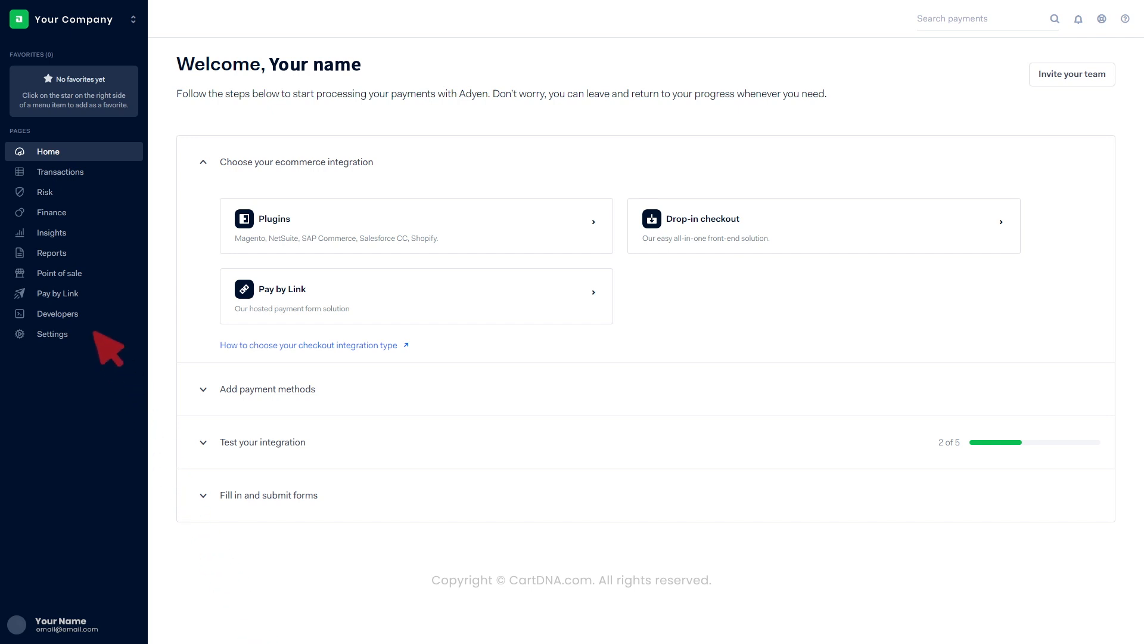
Expand the Settings section and view the Merchant accounts page
click(51, 334)
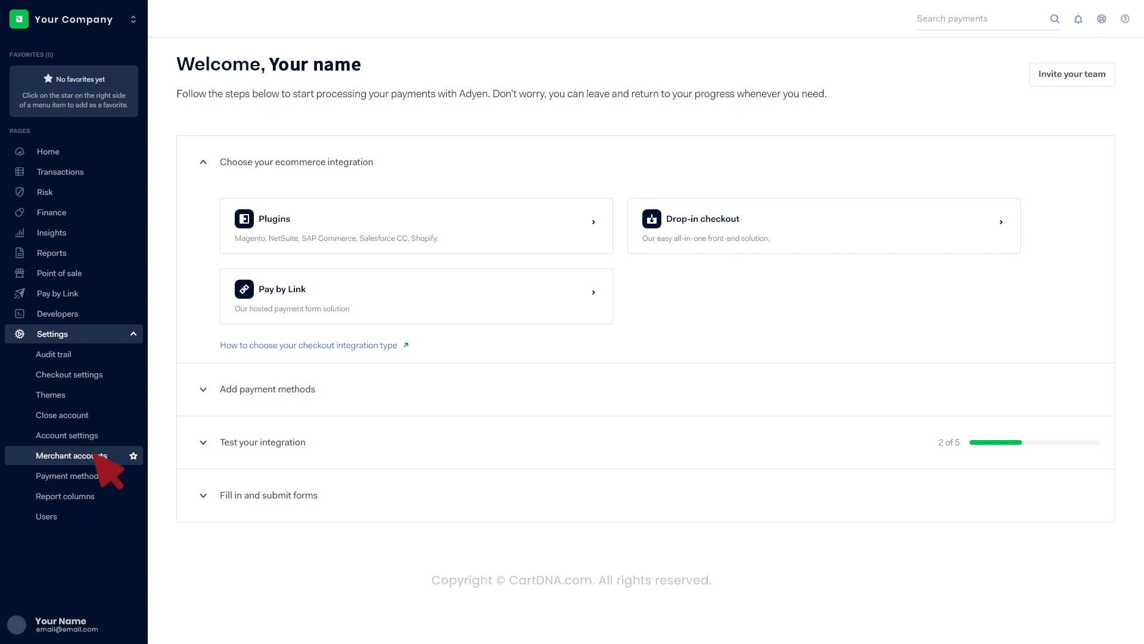
click(71, 456)
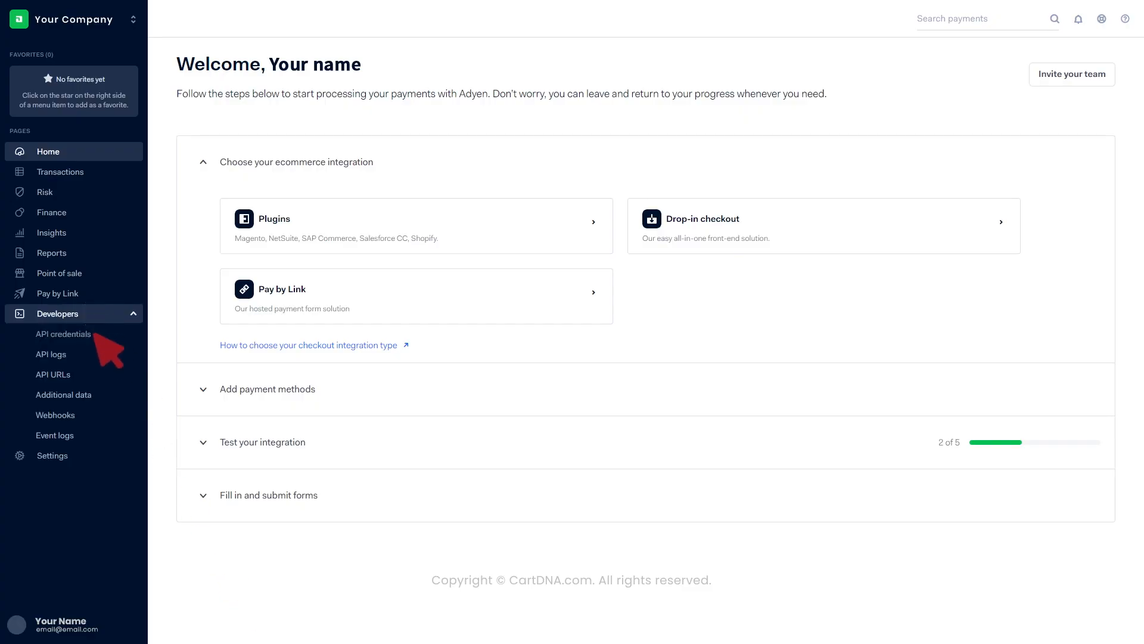
Go to API credentials and start a new Web service user credential
click(63, 334)
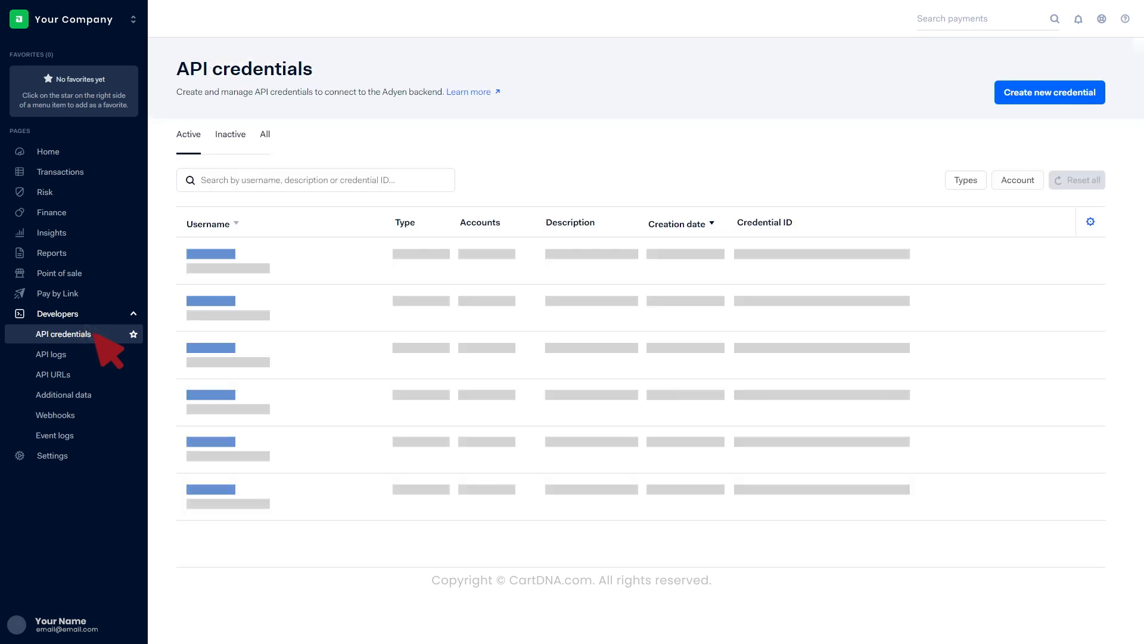
click(1049, 92)
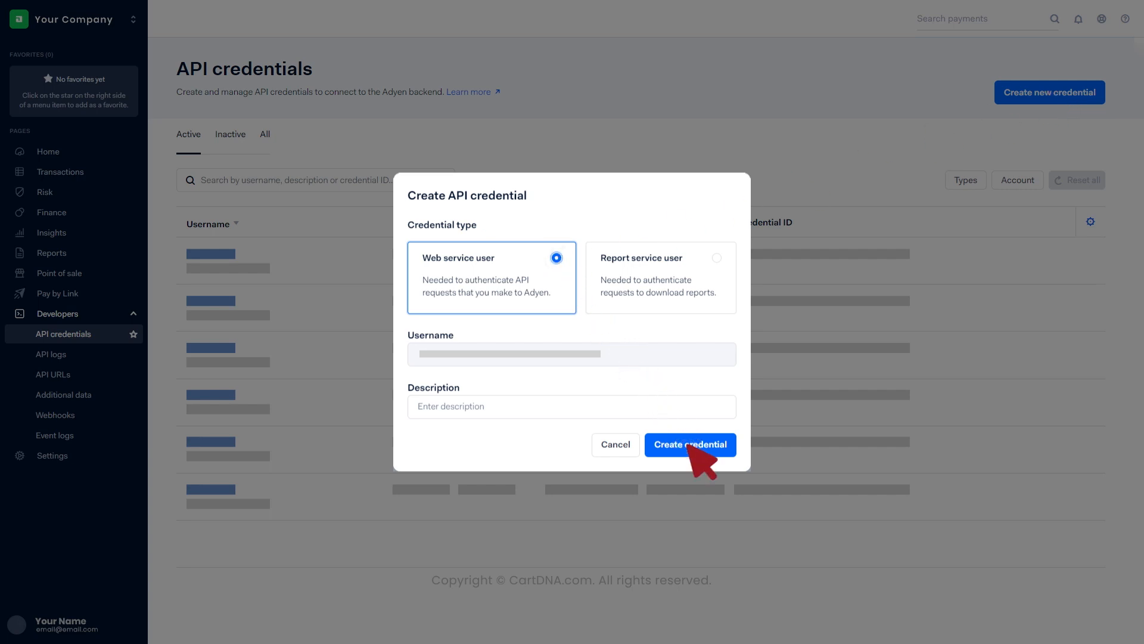
Create the web service user credential, generate its API key, save, and return Home
click(689, 445)
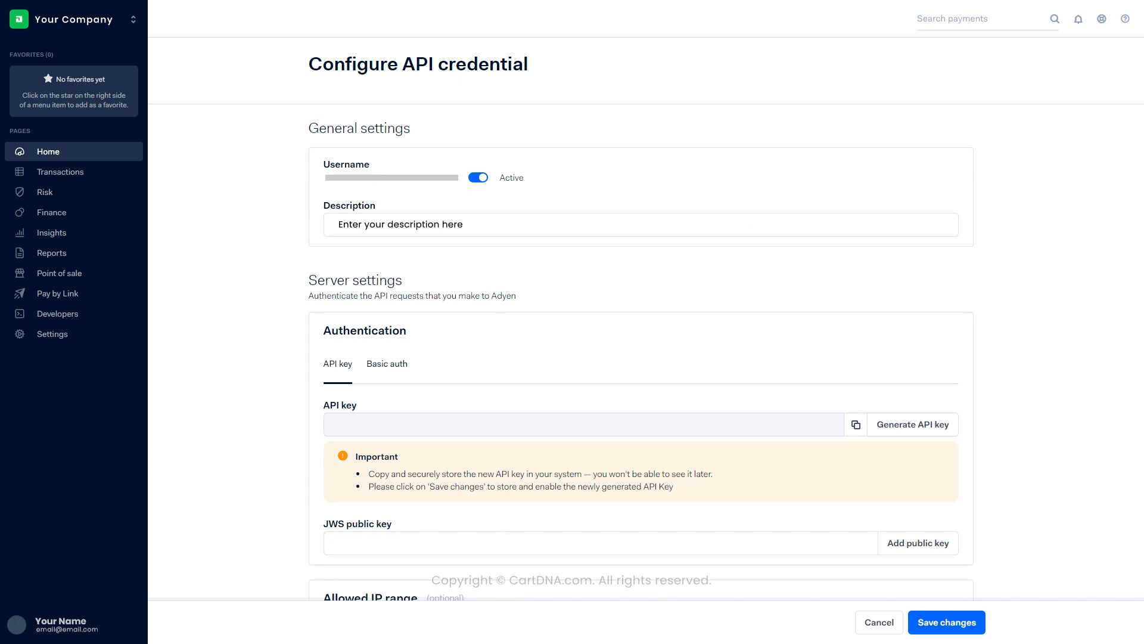
click(912, 424)
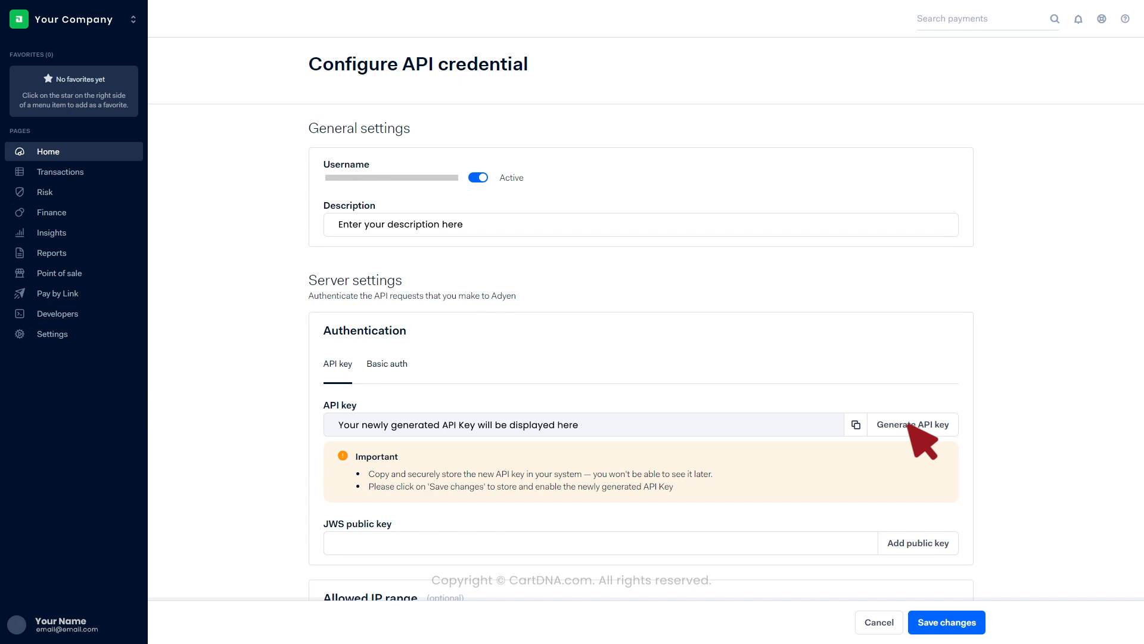
mouse_move(859, 428)
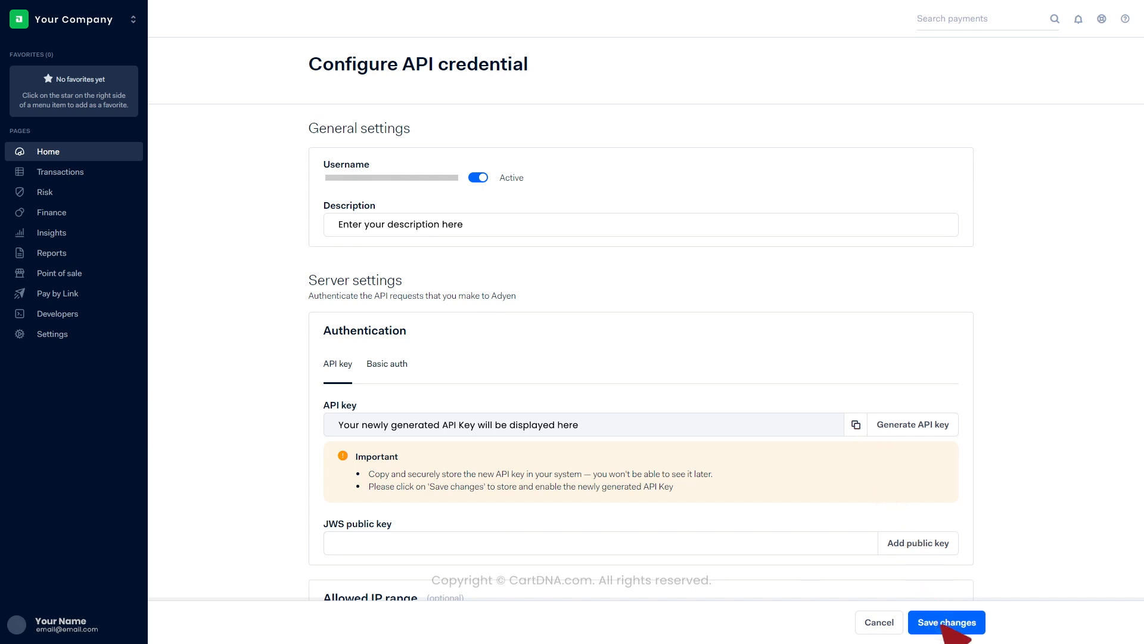
scroll(down, 3)
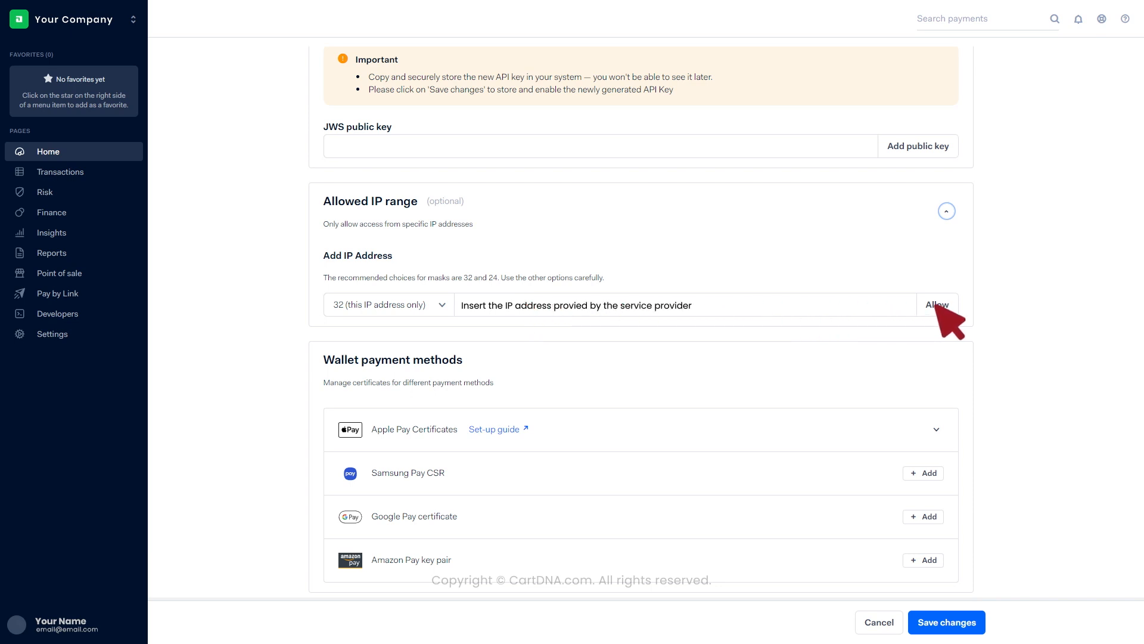
mouse_move(951, 497)
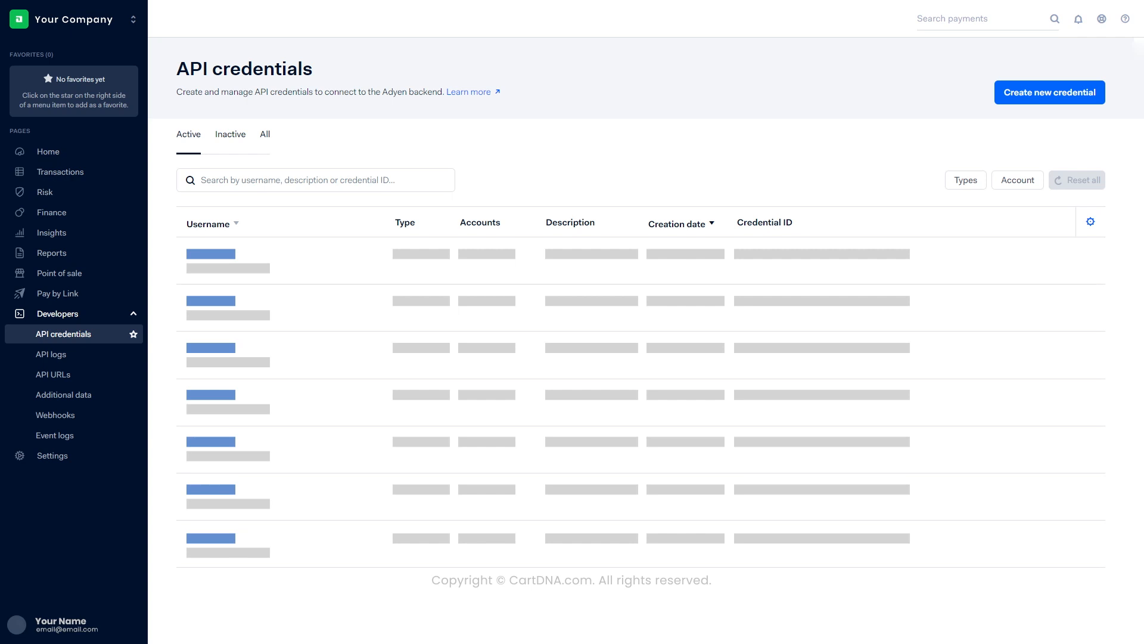
click(48, 151)
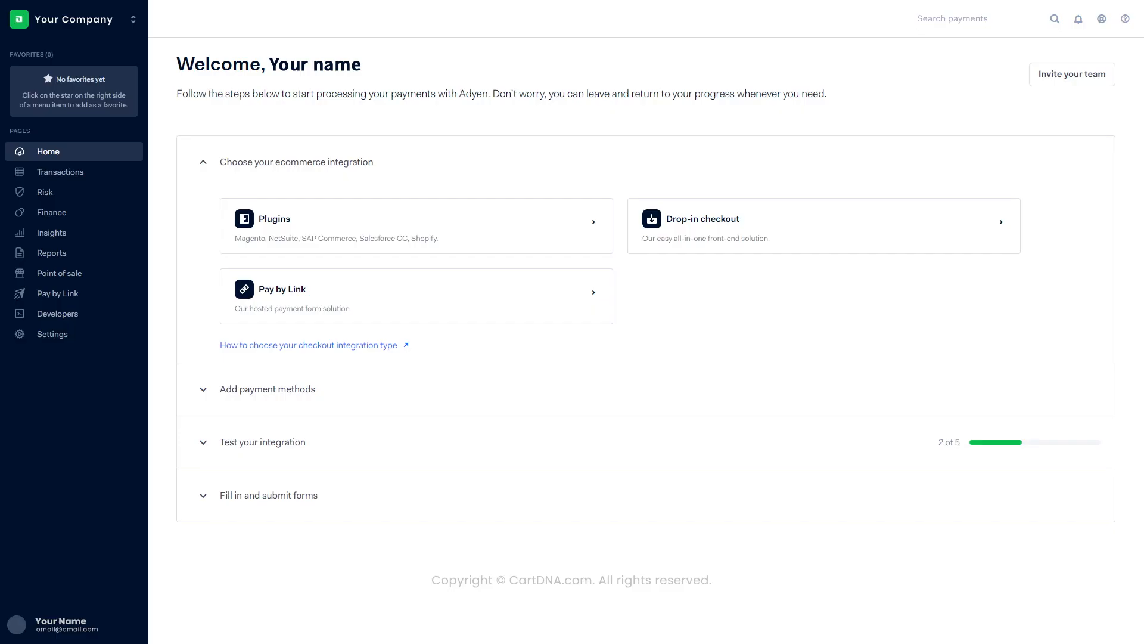
Add a Standard webhook from the Developers > Webhooks page
click(58, 313)
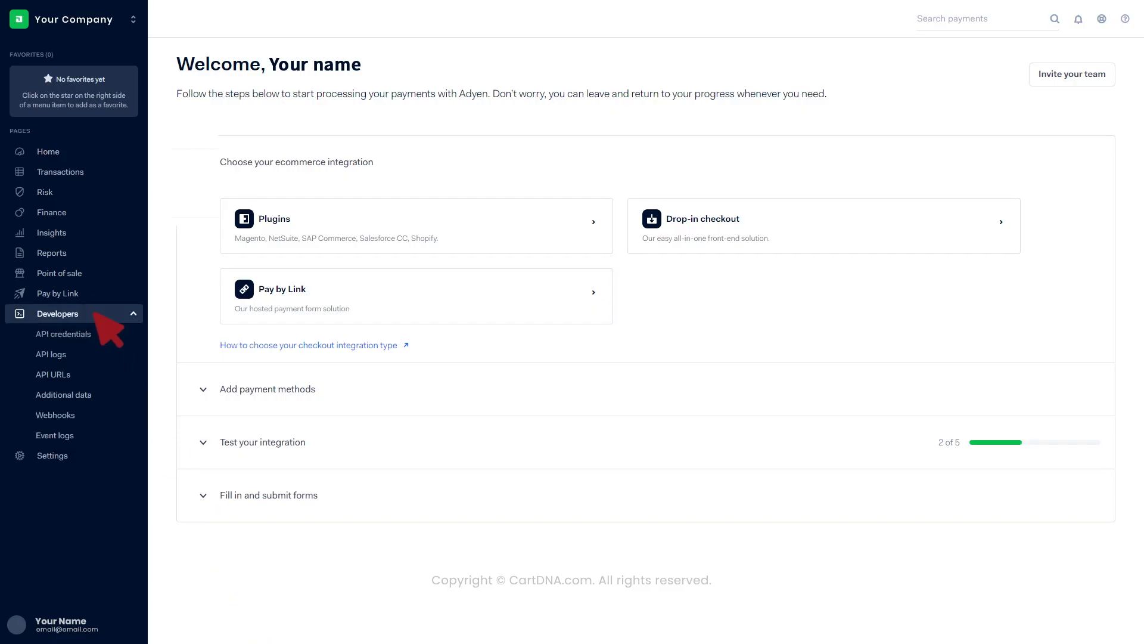
click(55, 415)
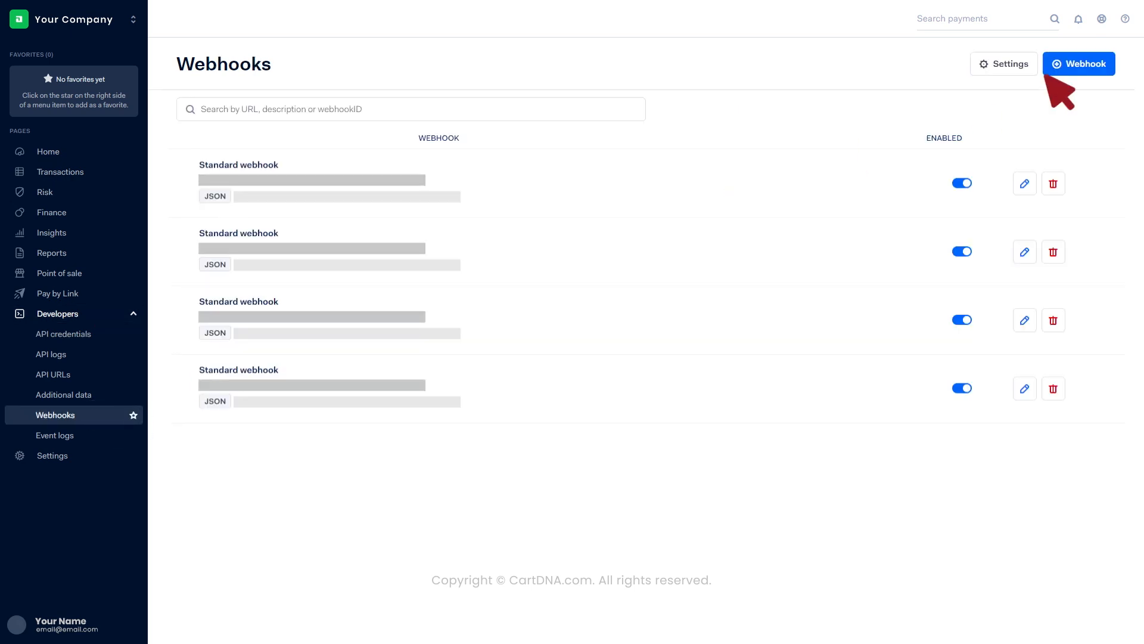
click(1079, 64)
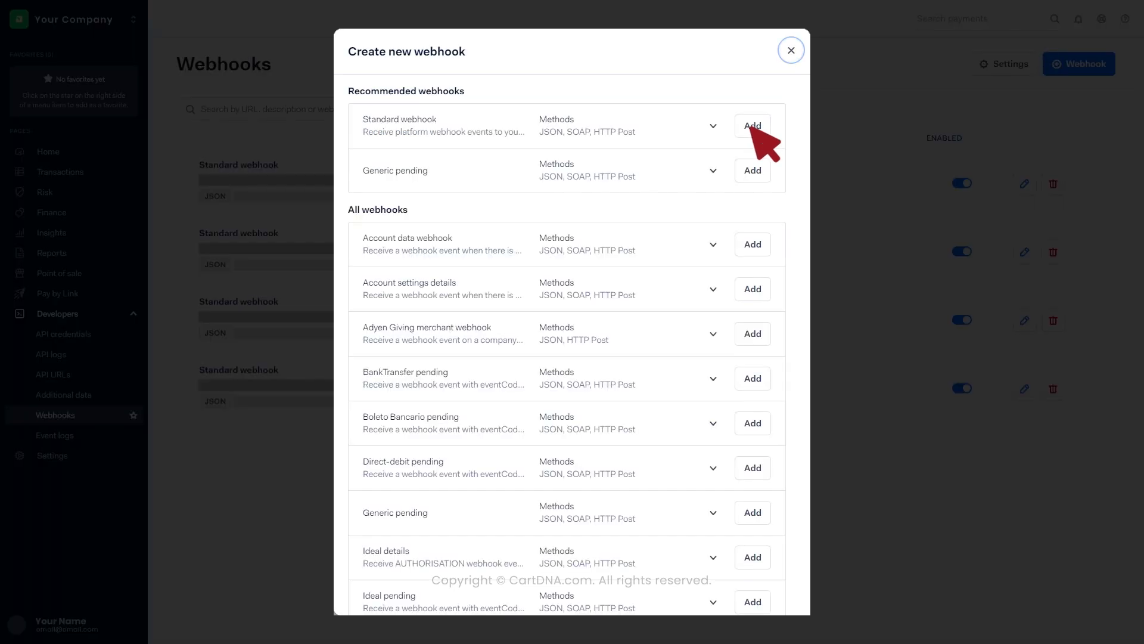
click(751, 125)
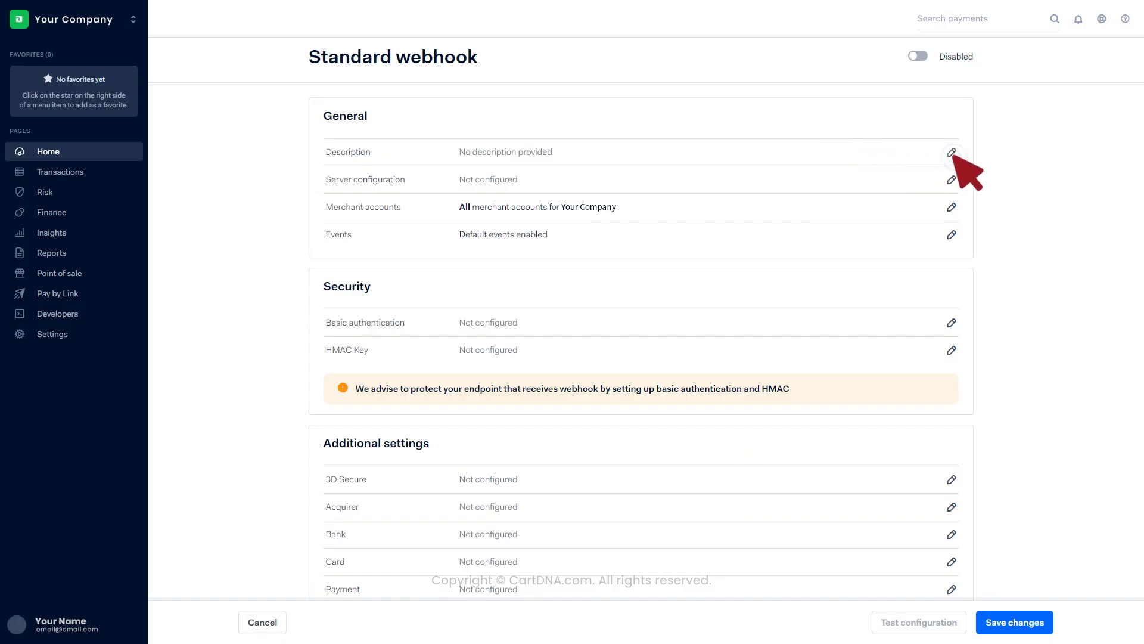
Set the webhook description and server configuration, apply, and toggle the webhook enabled
click(952, 152)
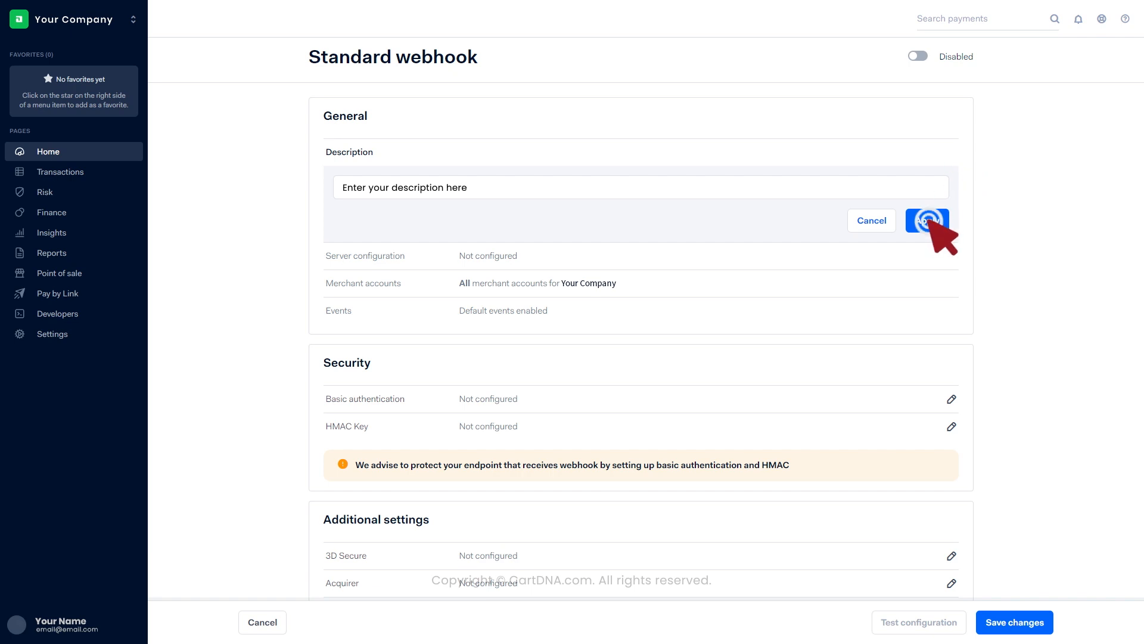
click(927, 221)
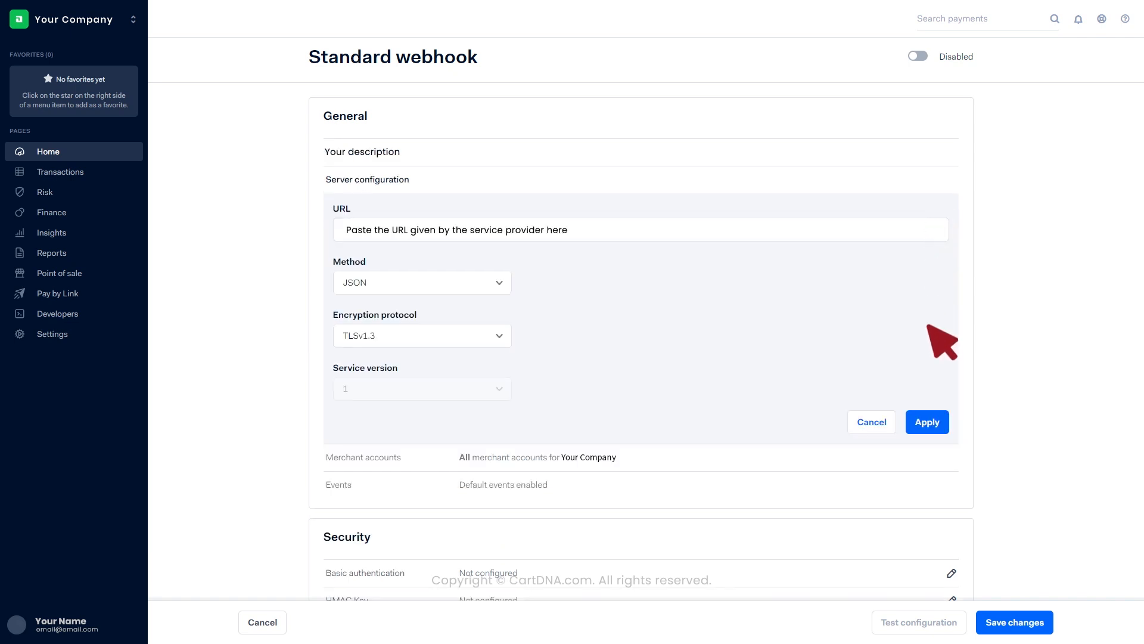
click(927, 422)
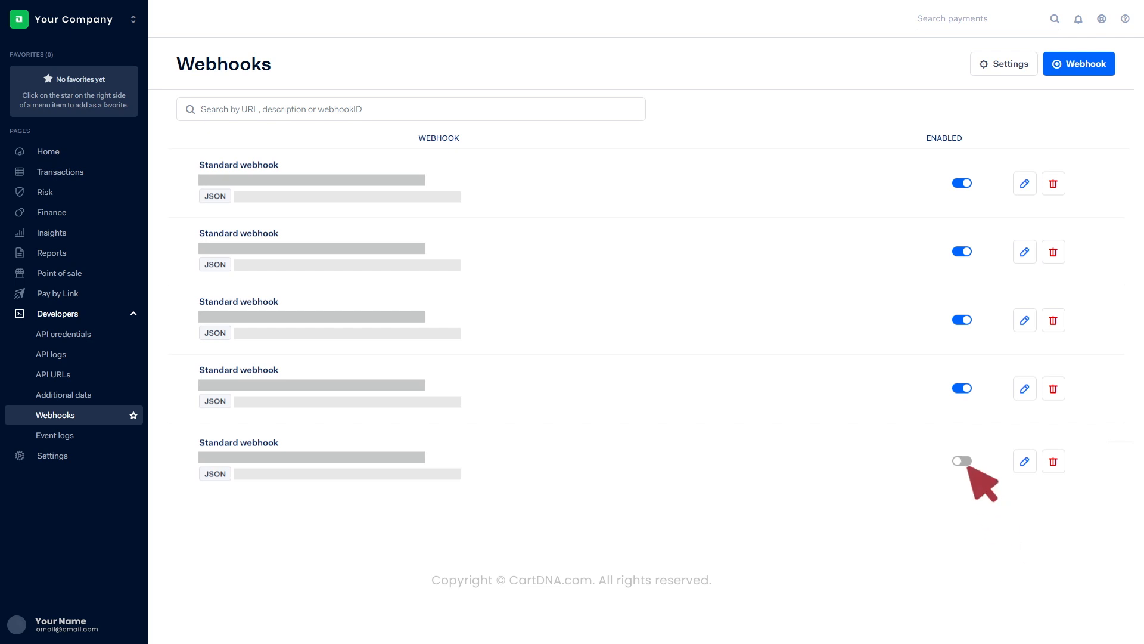
click(962, 459)
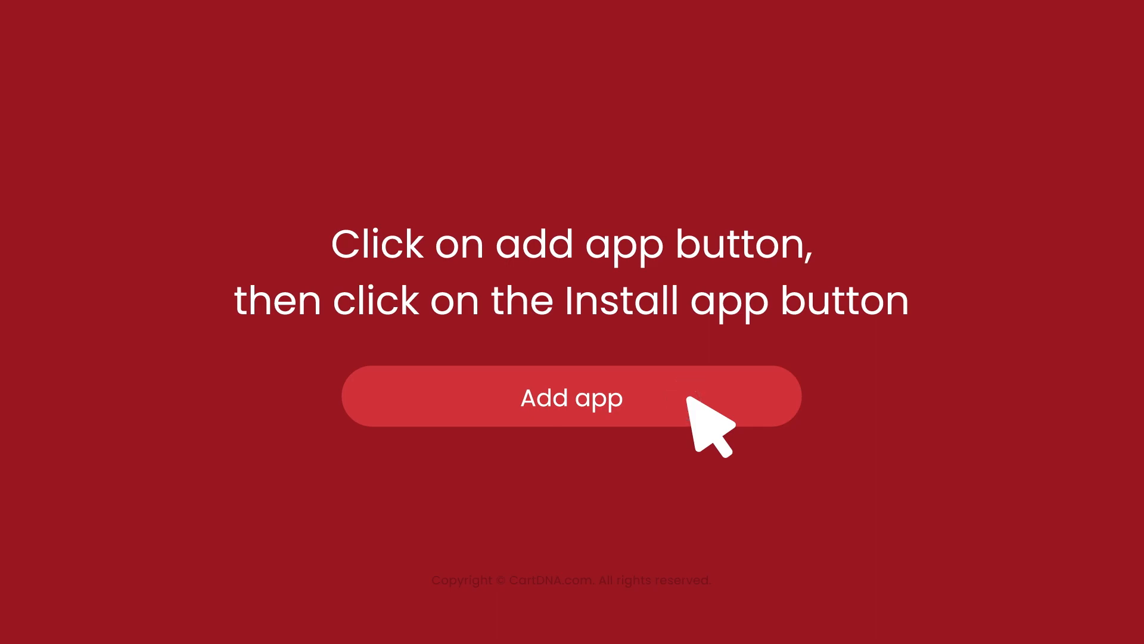
Add the P24 - Adyen payment app to the CartDNA store
click(572, 397)
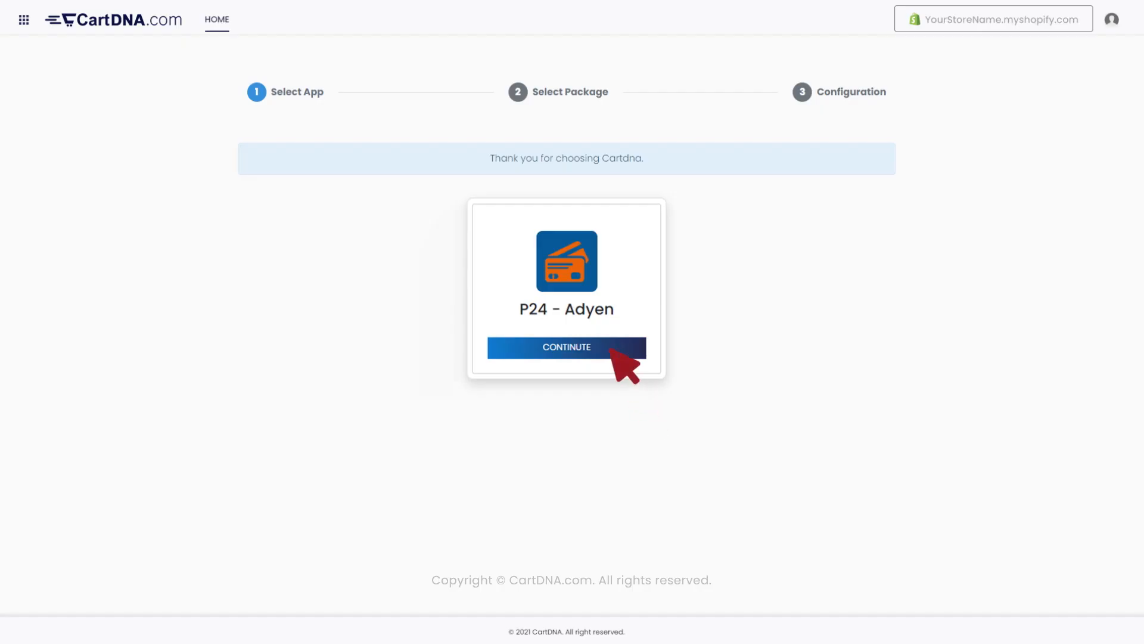
Continue with P24 - Adyen and select the free install-and-test plan
click(566, 347)
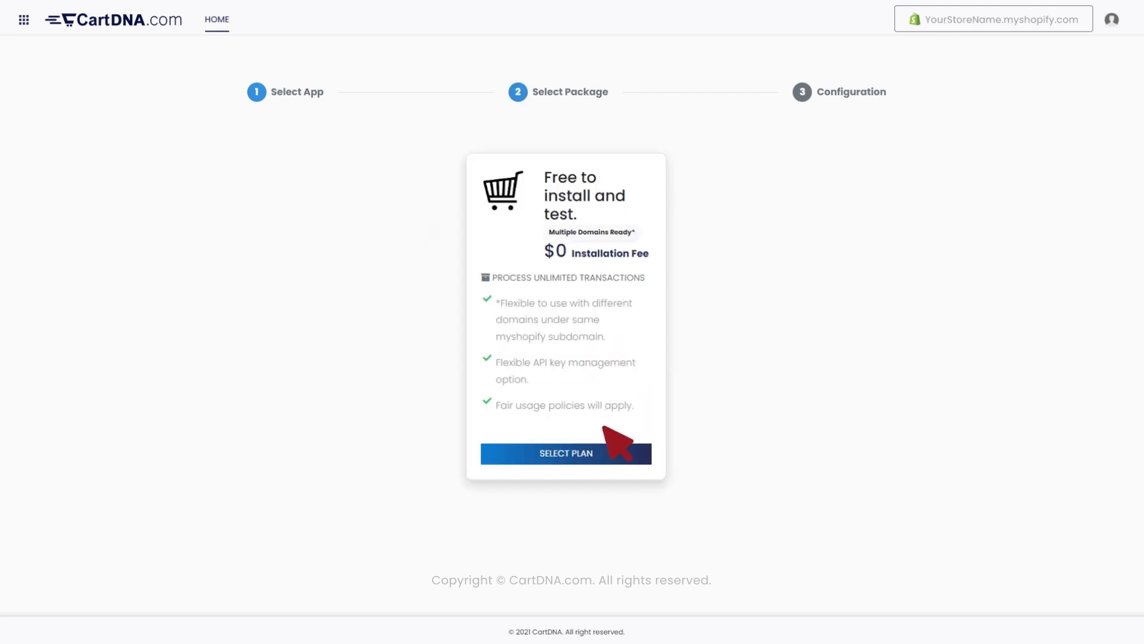
mouse_move(617, 467)
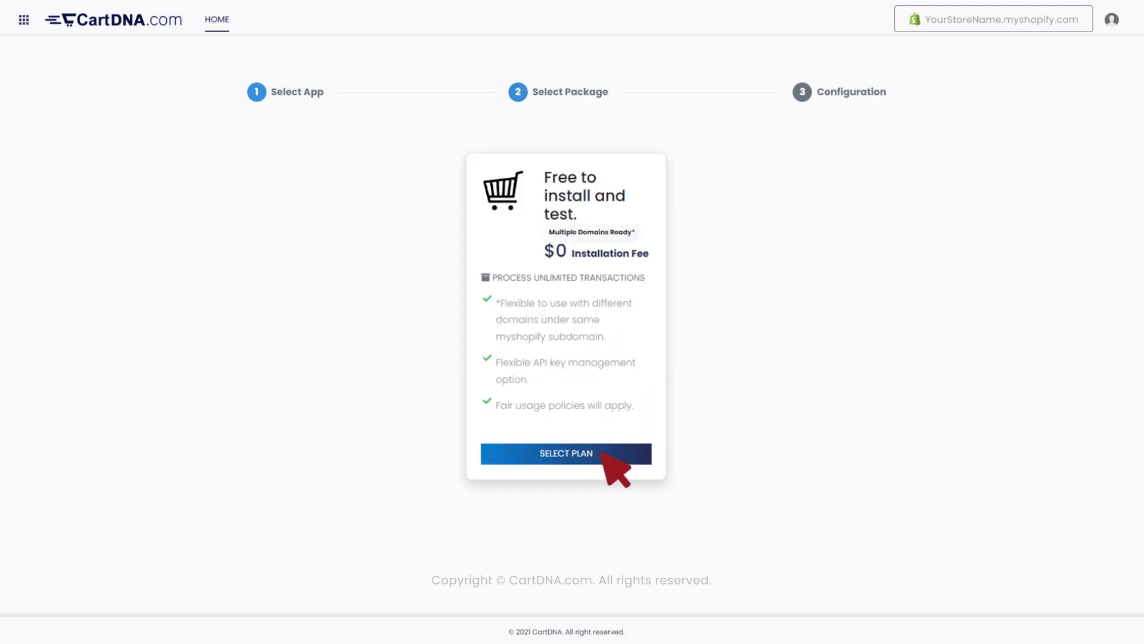
click(565, 453)
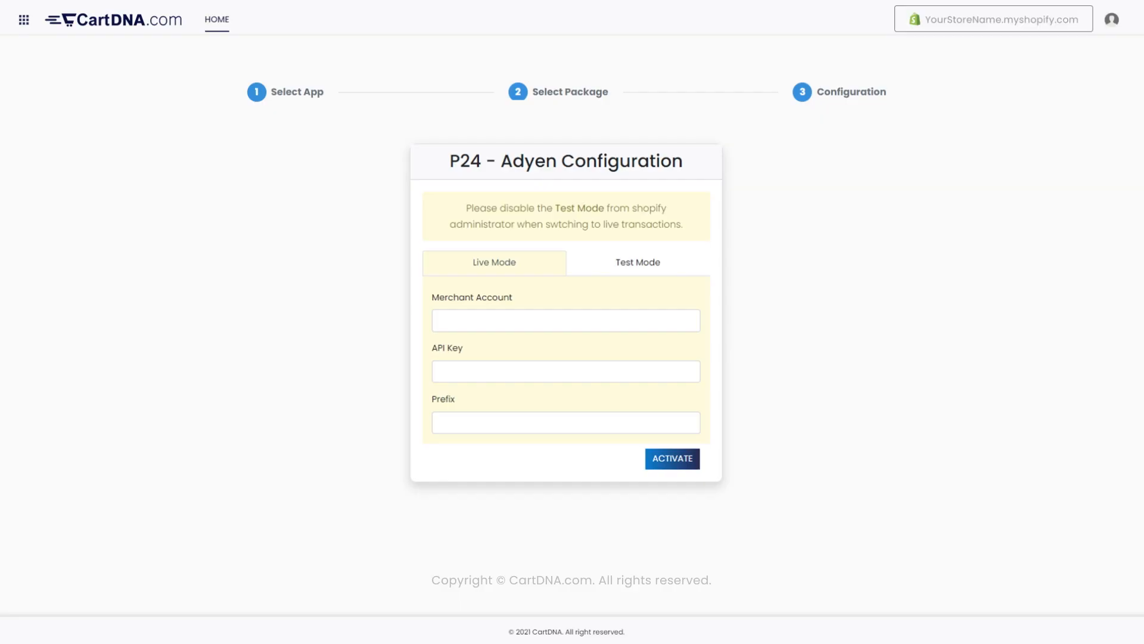
Enter the Live Mode merchant account, API key and prefix, then activate
text(XXXXXXXXXXXX)
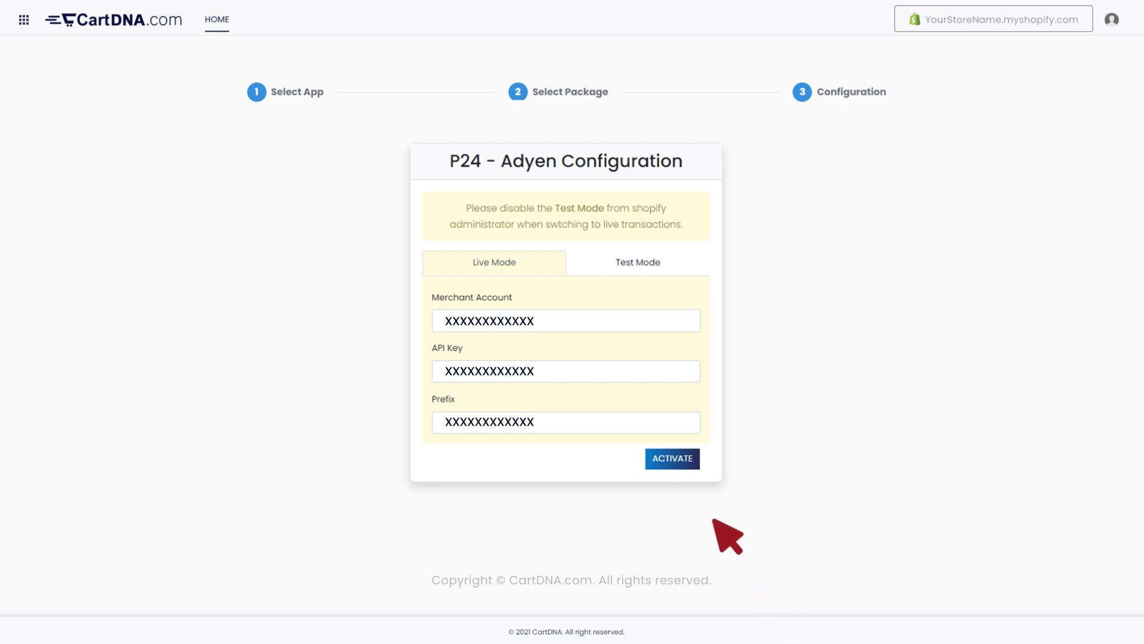
click(671, 458)
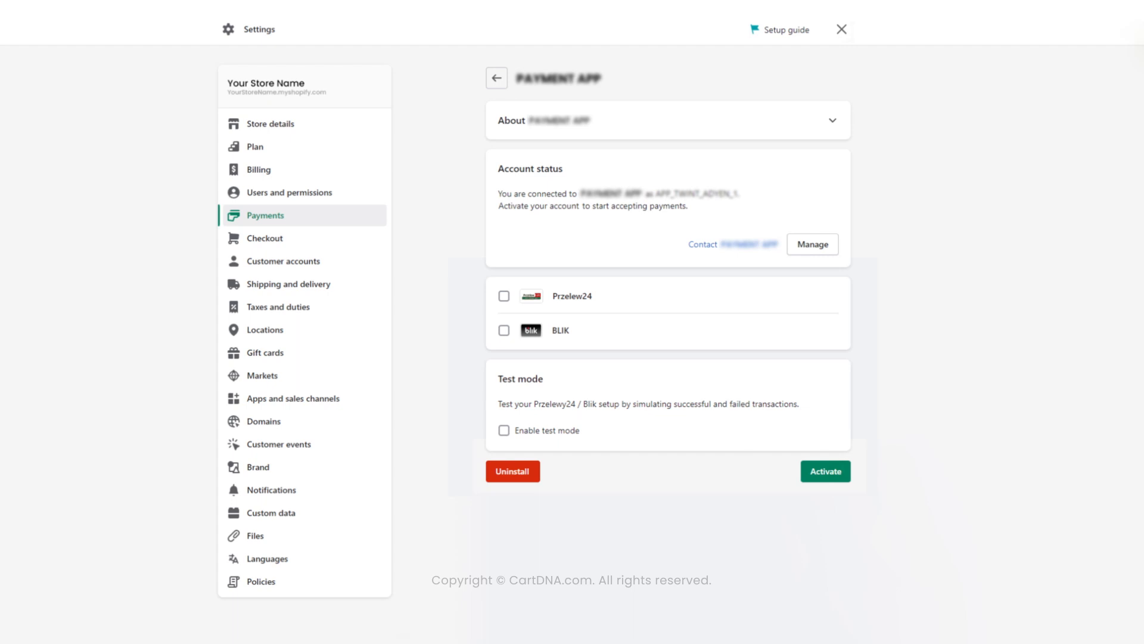
mouse_move(605, 438)
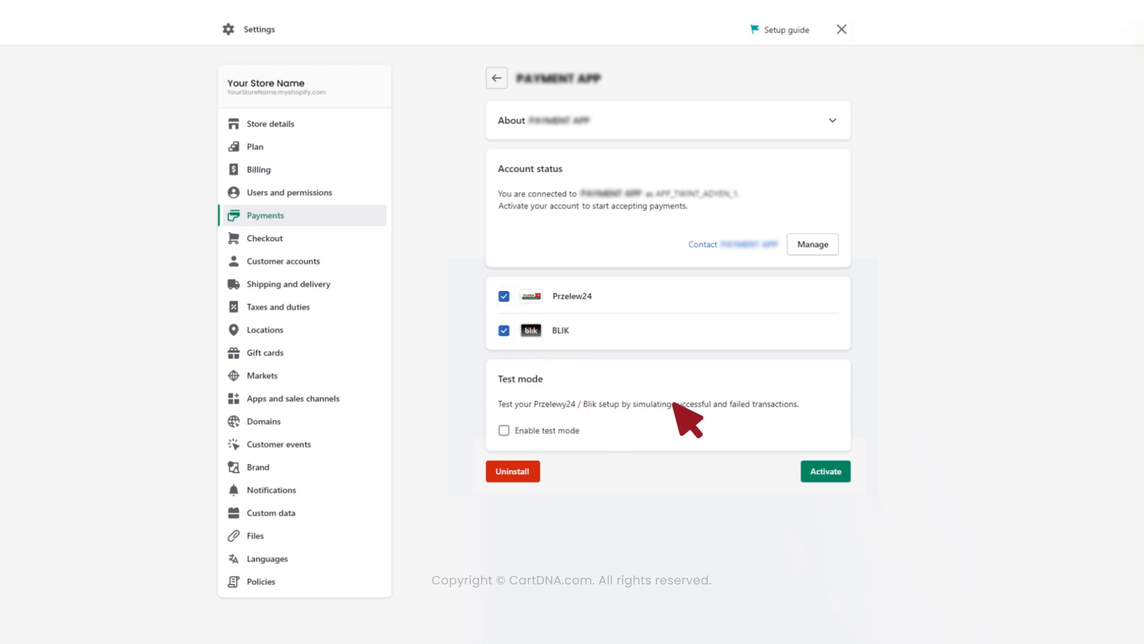
Activate the payment app with Przelewy24 and BLIK enabled
click(825, 471)
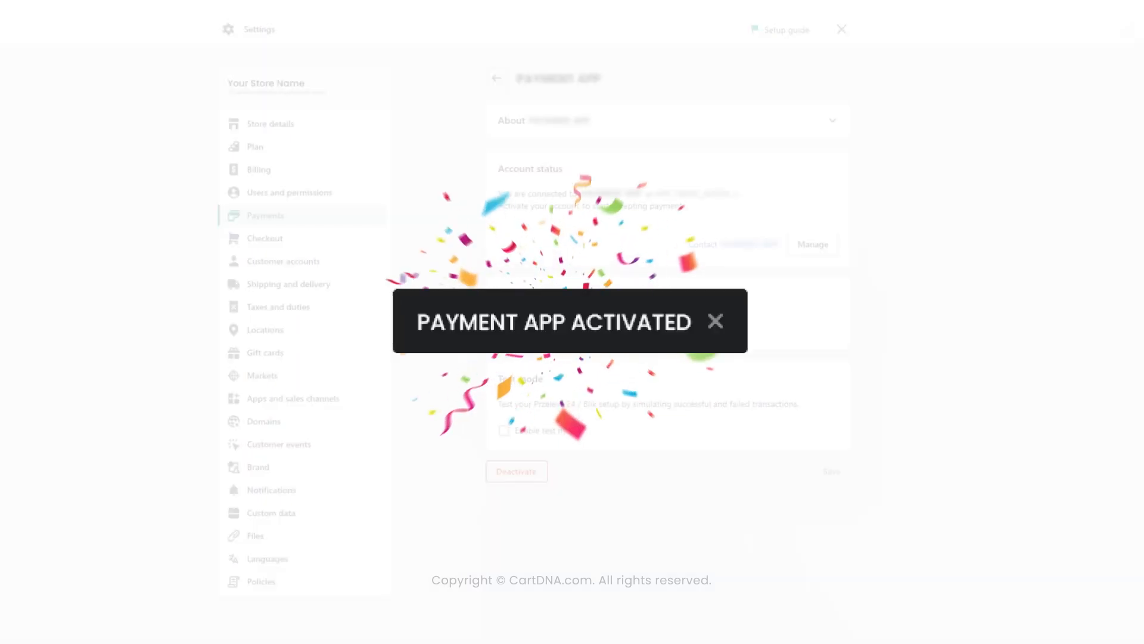